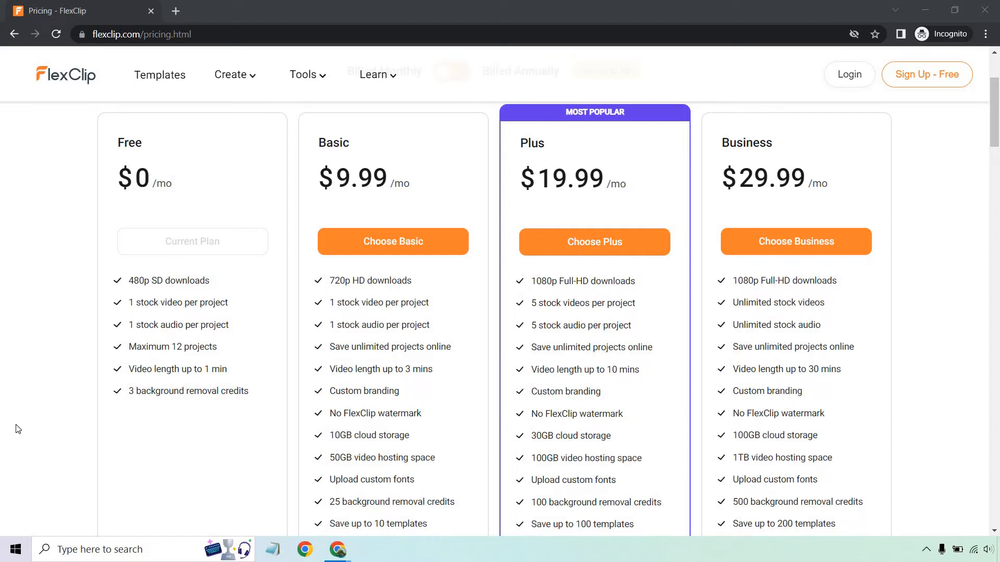
- Place the uploaded portrait photo of the woman on the timeline as the only scene
drag(150, 391, 249, 391)
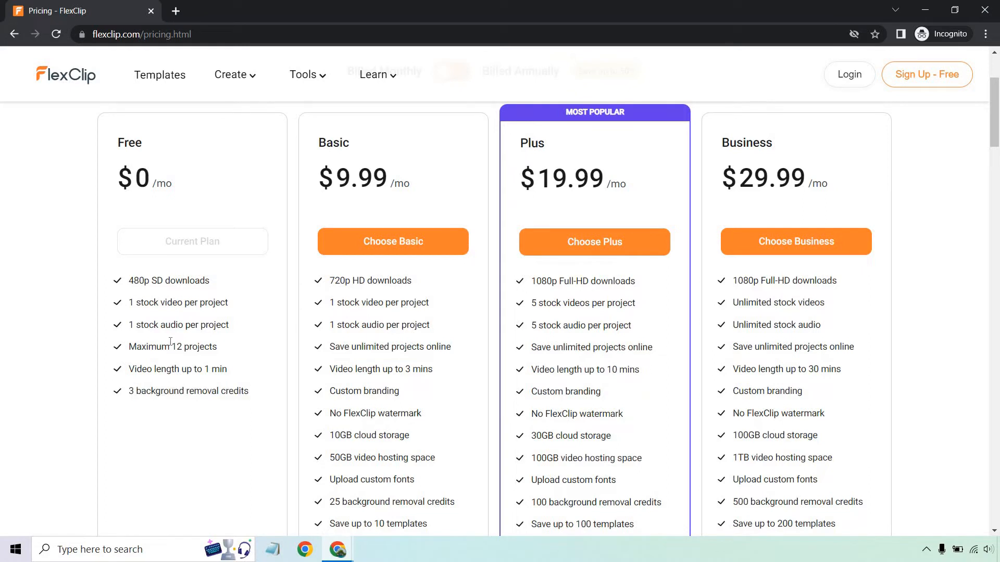
scroll(down, 3)
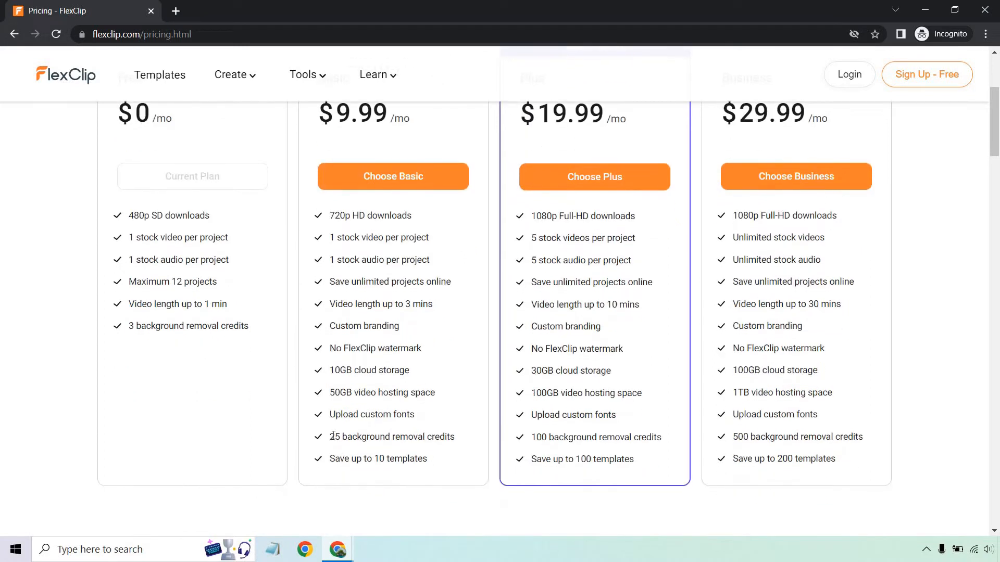
drag(332, 437, 449, 437)
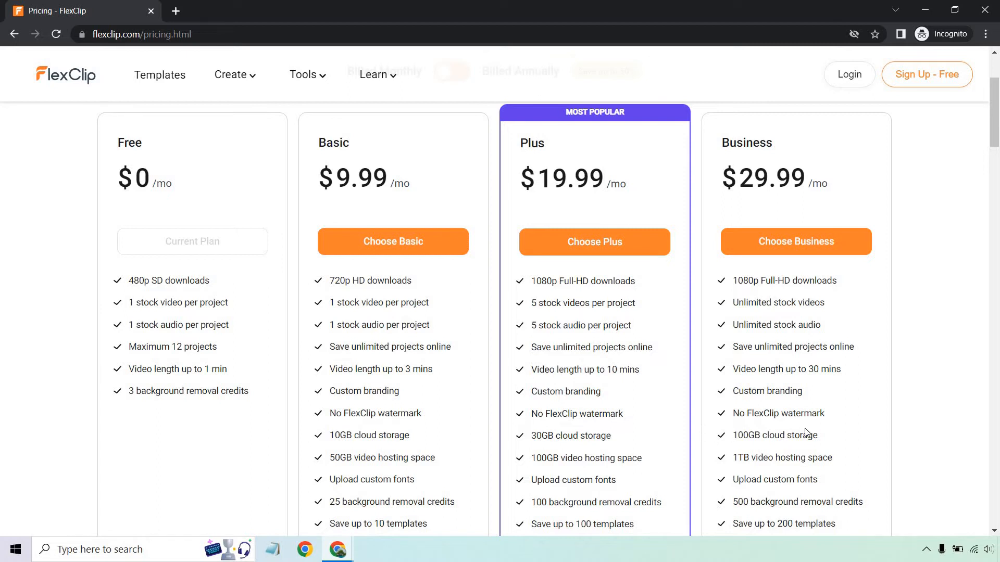
mouse_move(789, 321)
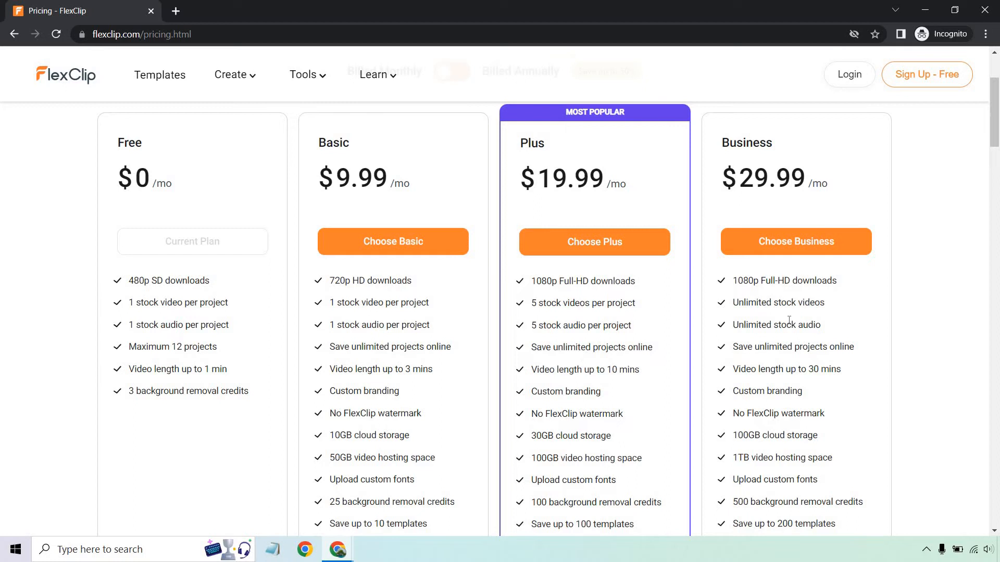
mouse_move(802, 322)
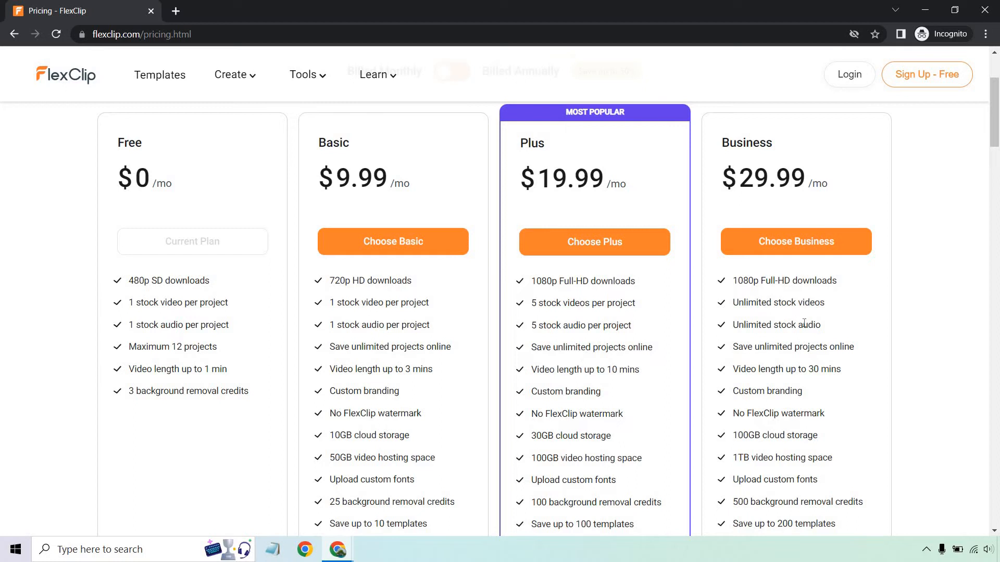
mouse_move(906, 358)
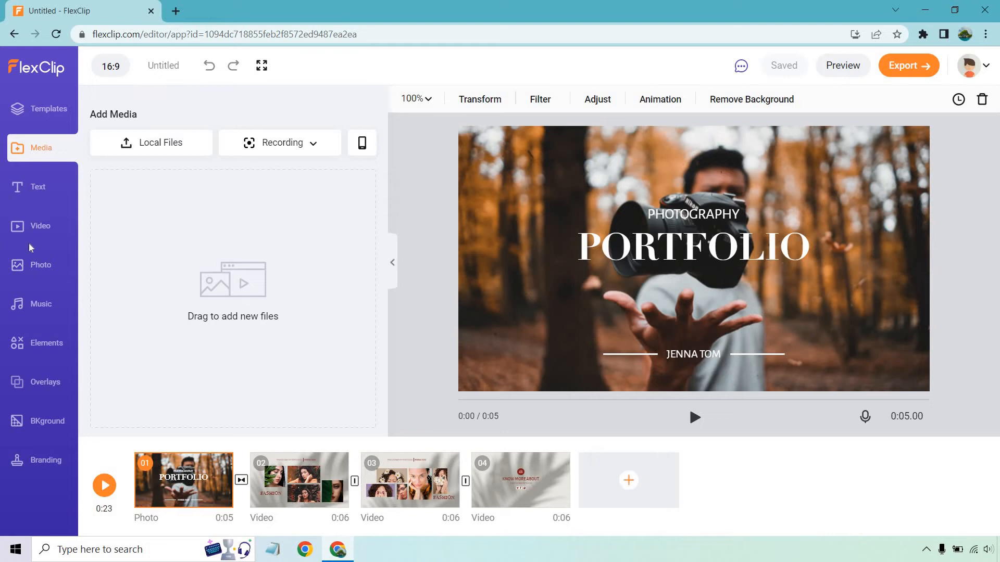
mouse_move(146, 158)
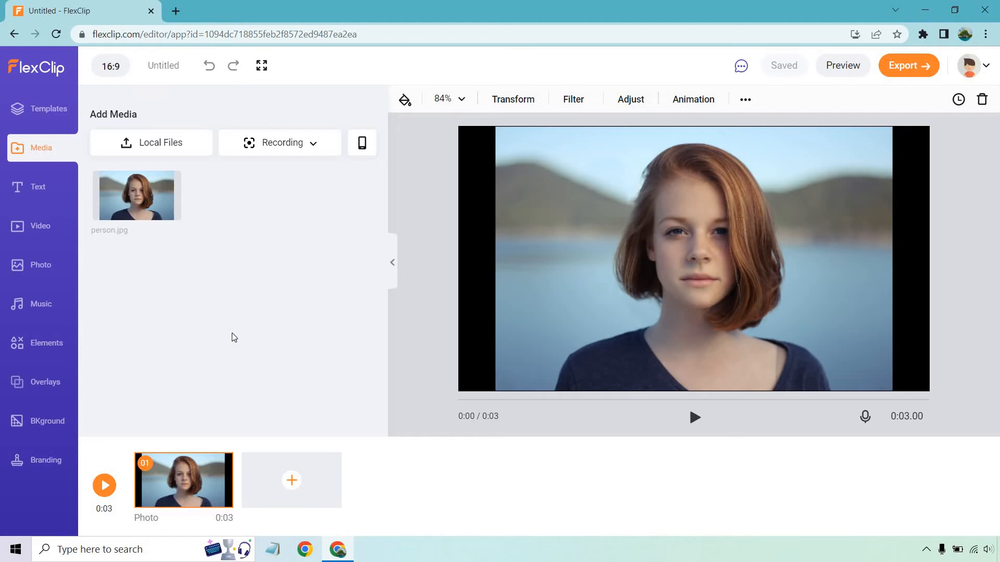
mouse_move(105, 211)
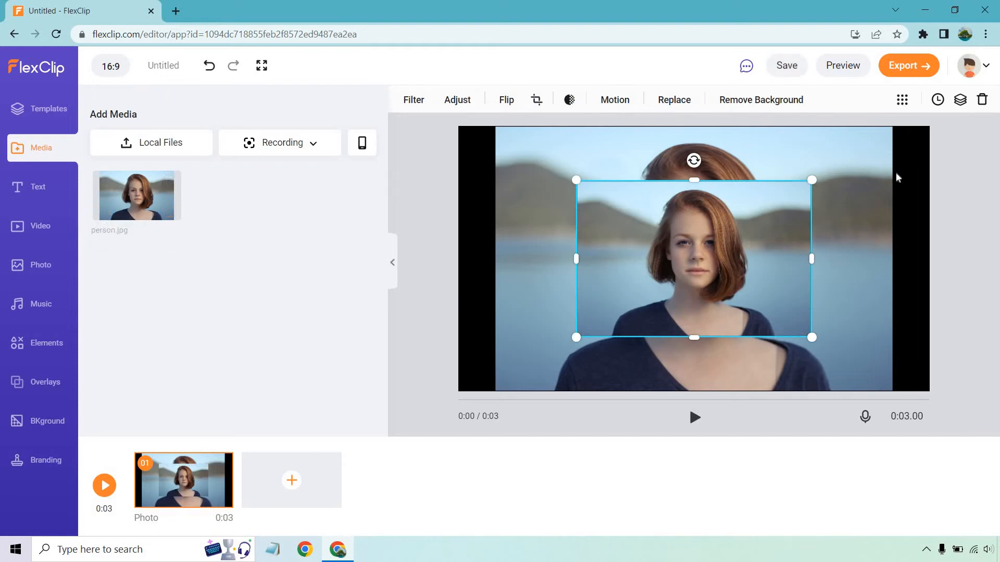
mouse_move(761, 100)
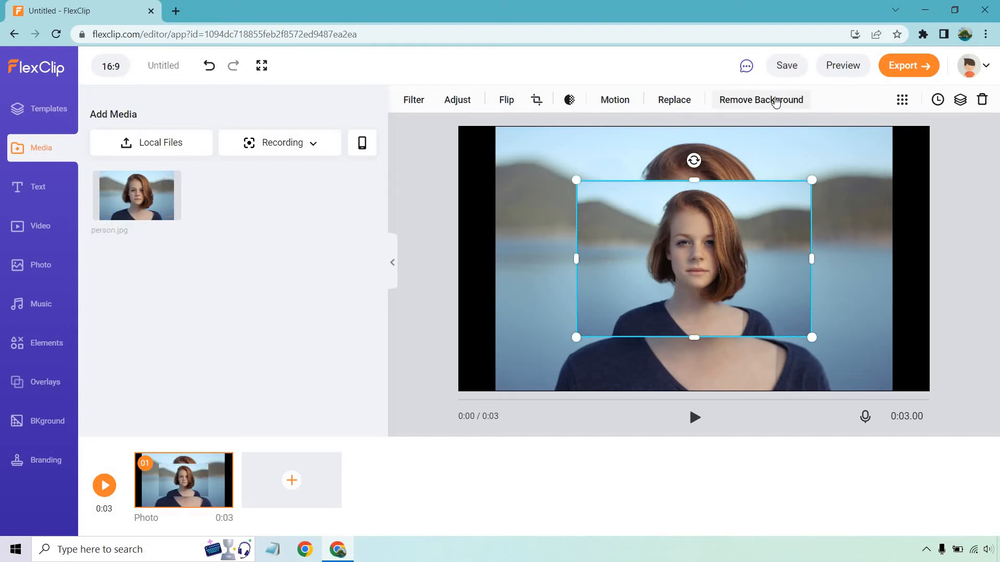
- Run Remove Background on the portrait layer and dismiss the download notice
click(761, 100)
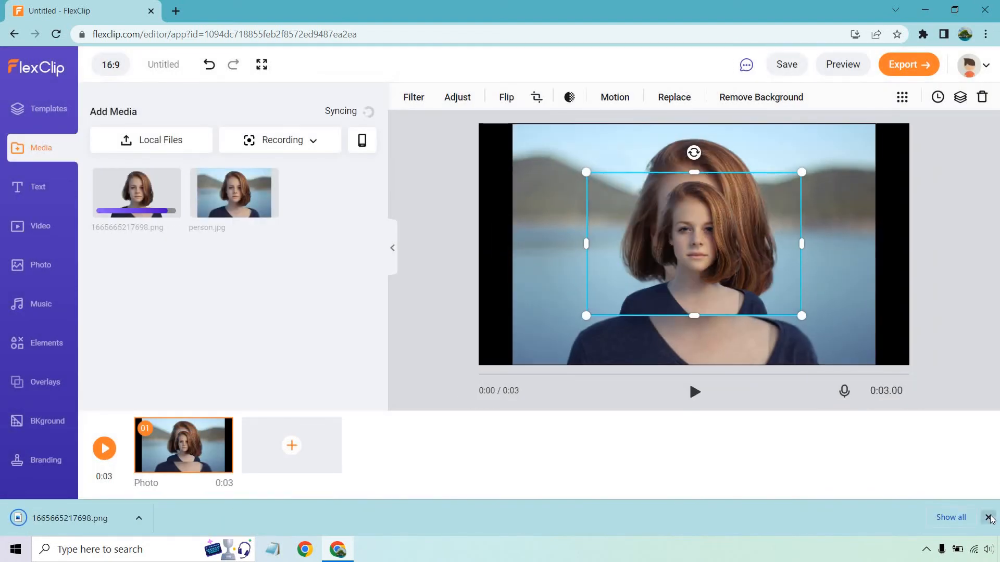
click(991, 517)
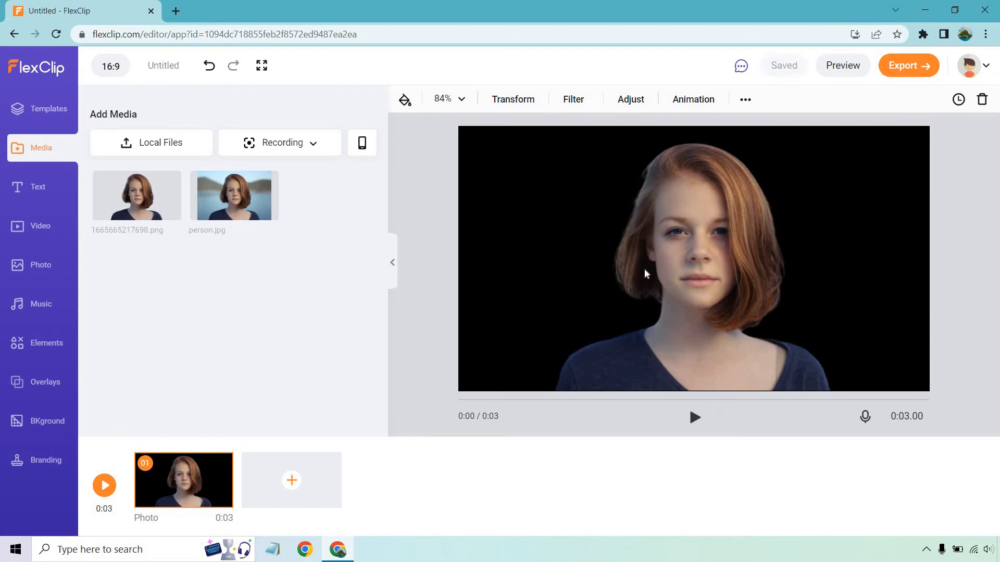
mouse_move(234, 195)
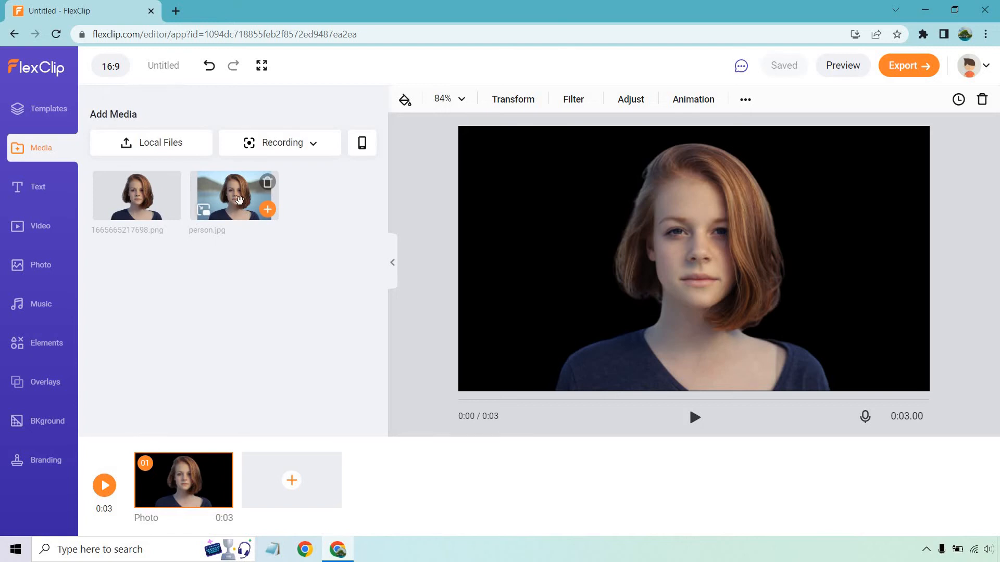
mouse_move(242, 318)
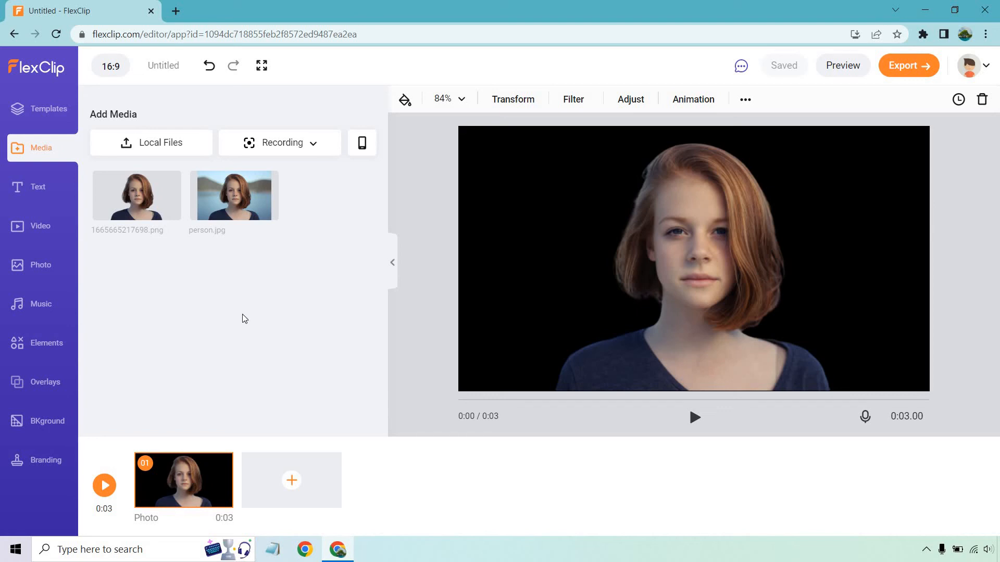
mouse_move(860, 442)
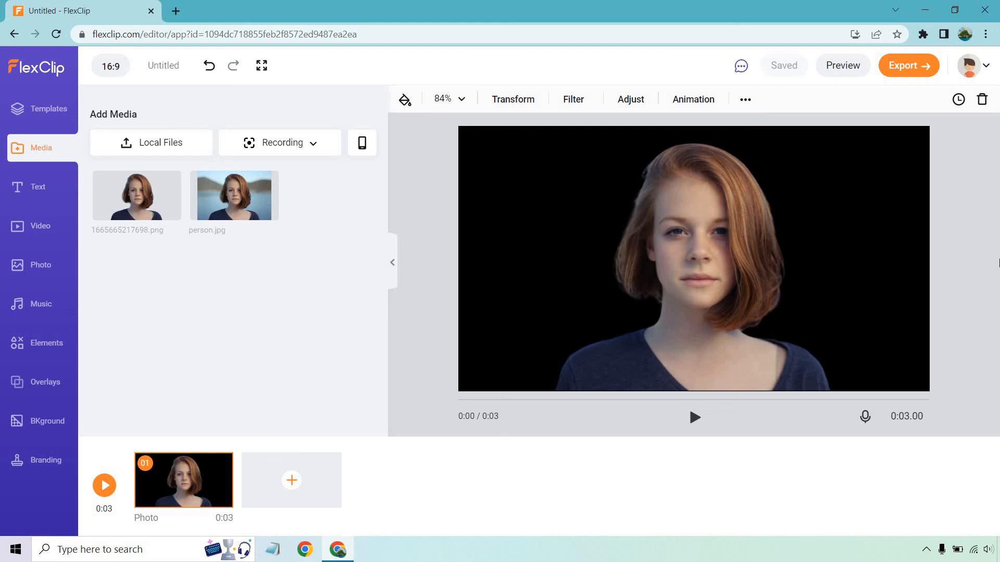
mouse_move(995, 232)
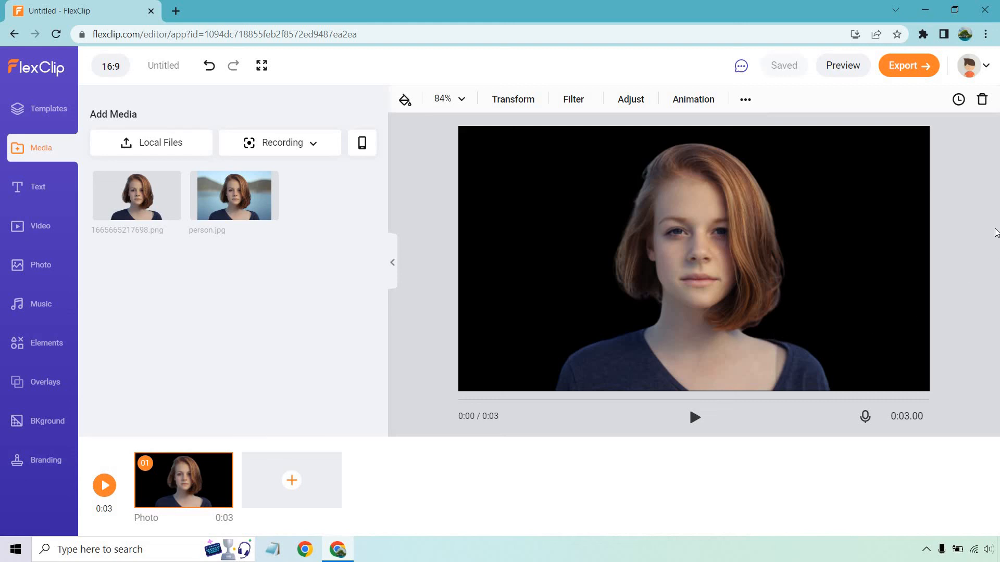